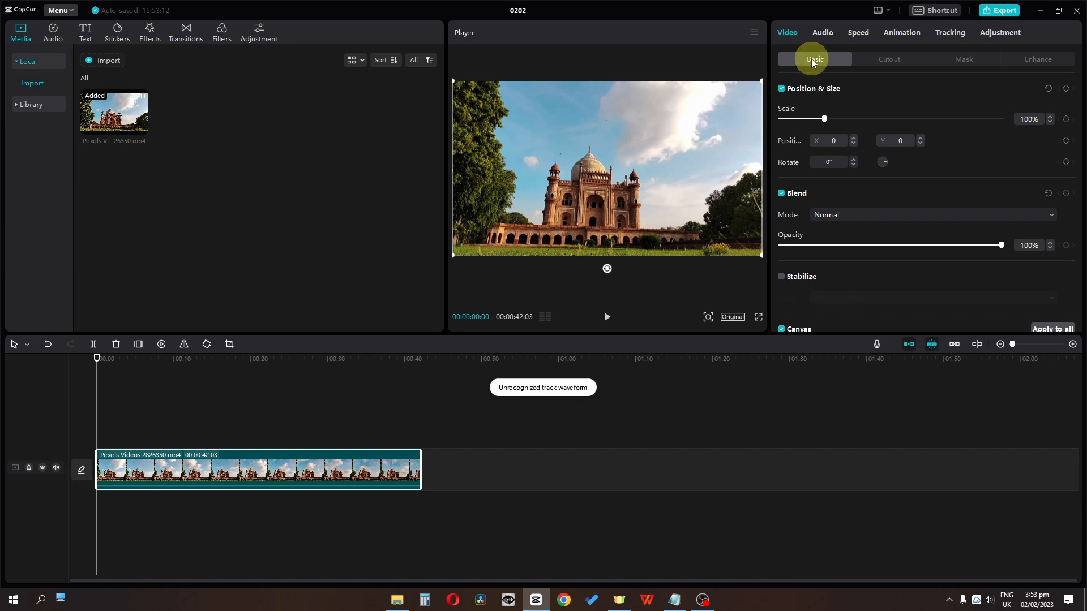
Scroll the Video Basic panel down to the Canvas background options.
{"action": "scroll", "scroll_direction": "down", "scroll_amount": 3}
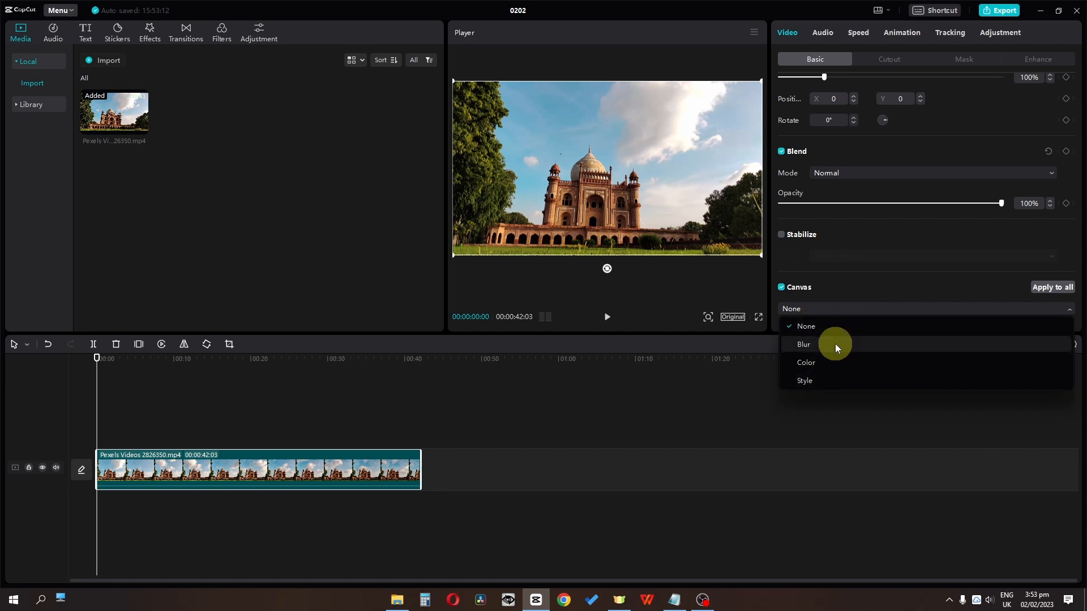
{"action": "mouse_move", "coordinate": [834, 367]}
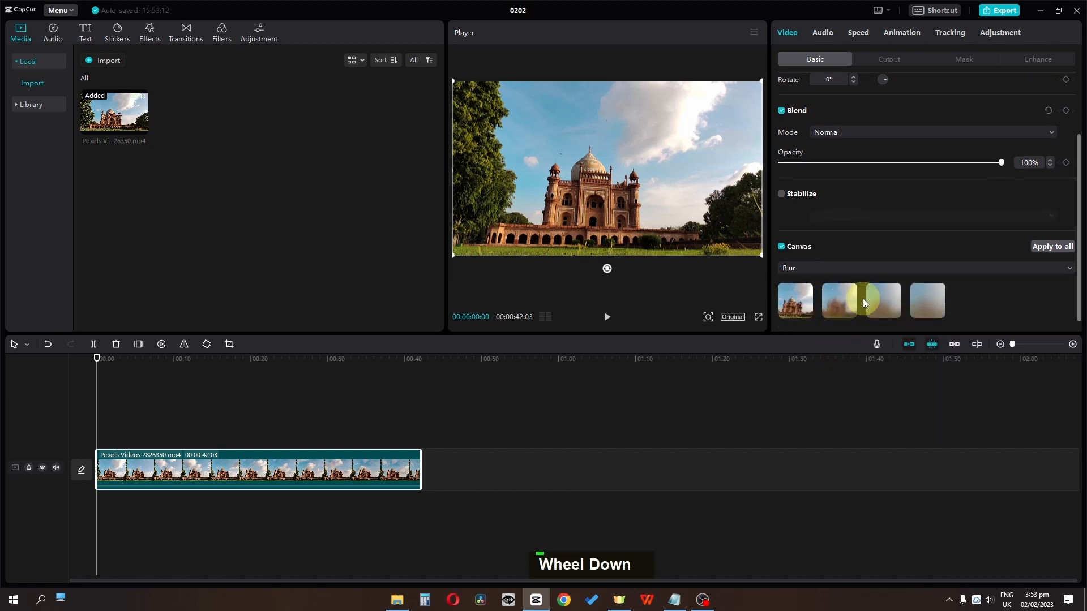
Apply a blurred canvas background, then switch the canvas to solid black at 69% scale.
{"action": "left_click", "coordinate": [839, 300]}
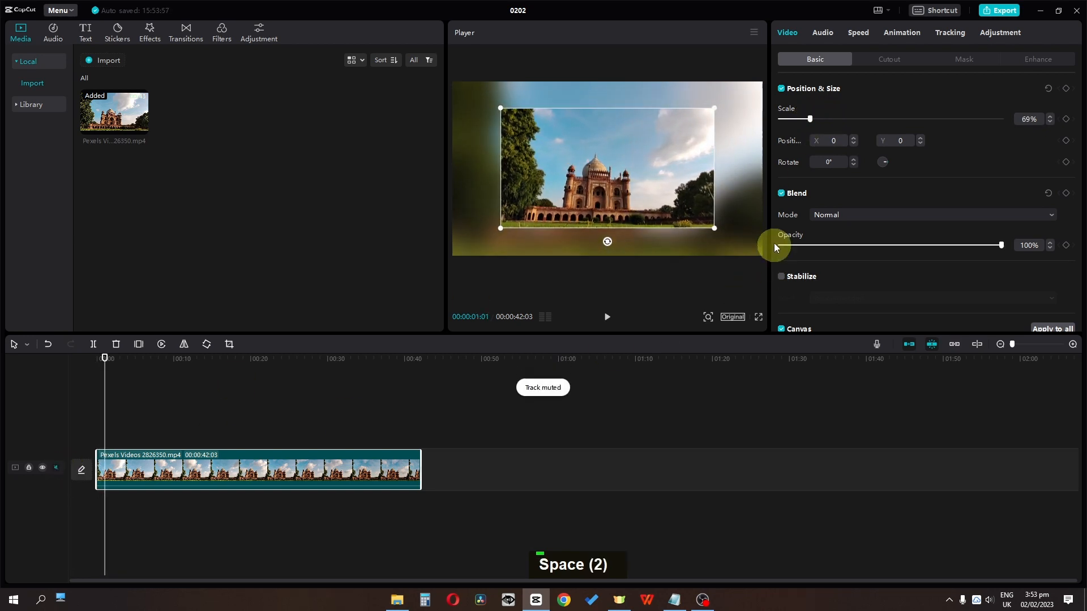
{"action": "scroll", "scroll_direction": "down", "scroll_amount": 3}
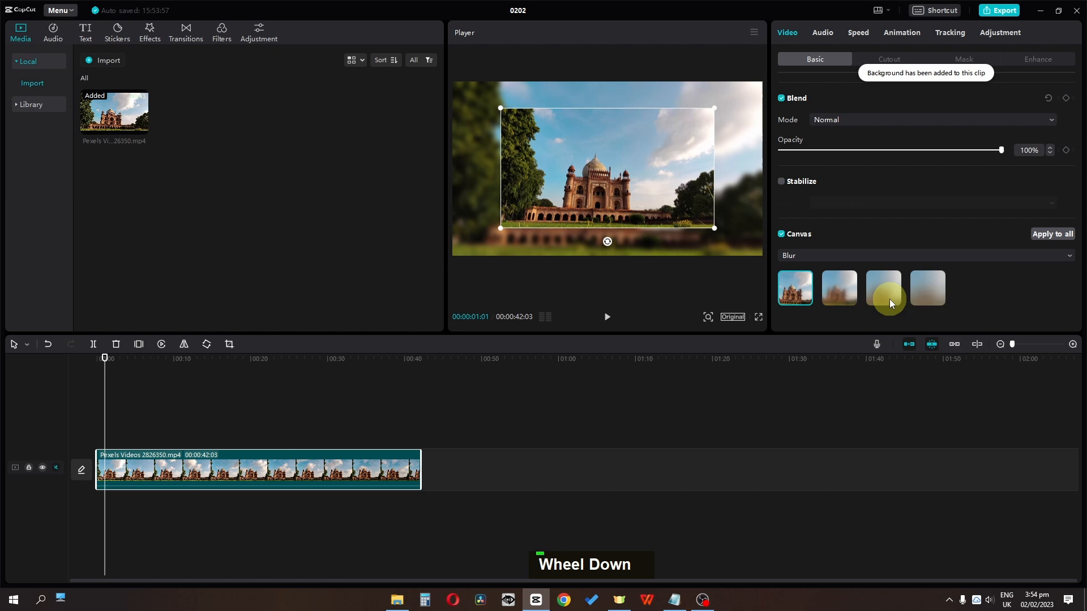
{"action": "left_click", "coordinate": [926, 255]}
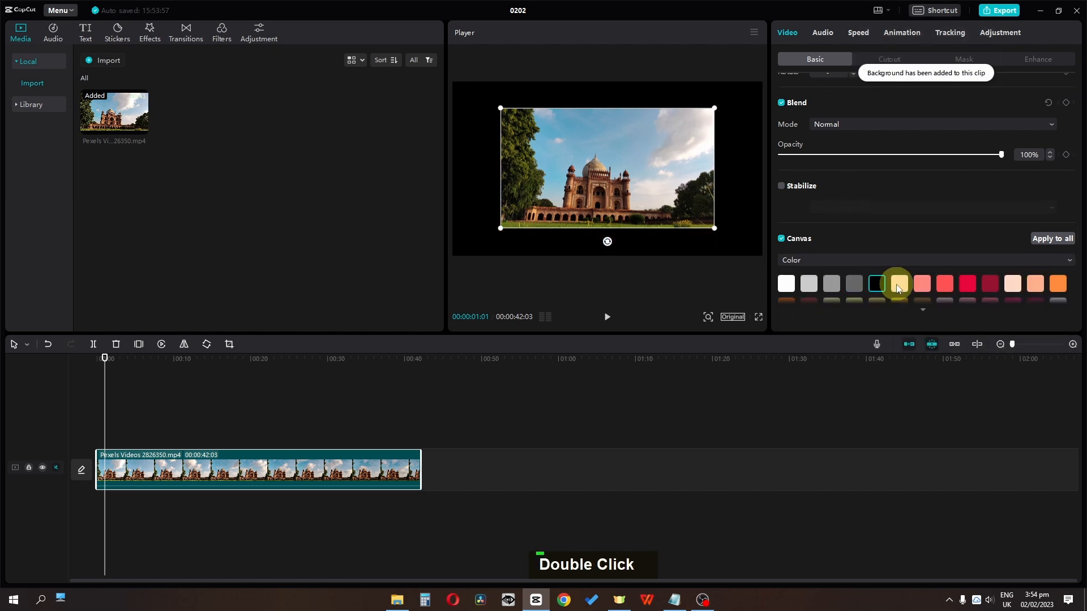
Apply dark red, then gingerbread Christmas patterned canvas styles, browsing more styles.
{"action": "scroll", "scroll_direction": "down", "scroll_amount": 3}
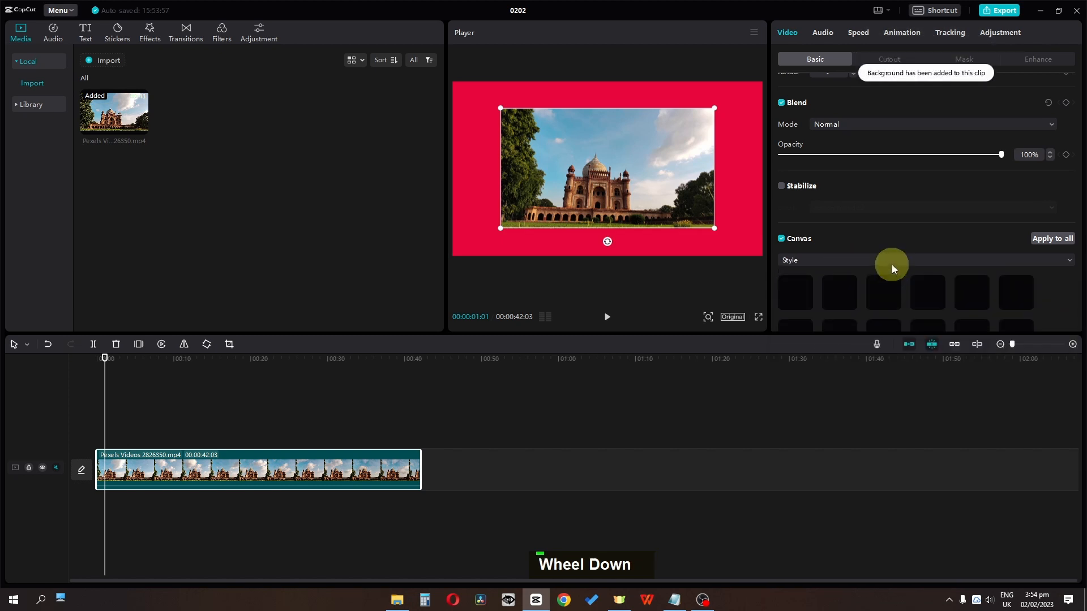
{"action": "left_click", "coordinate": [883, 253]}
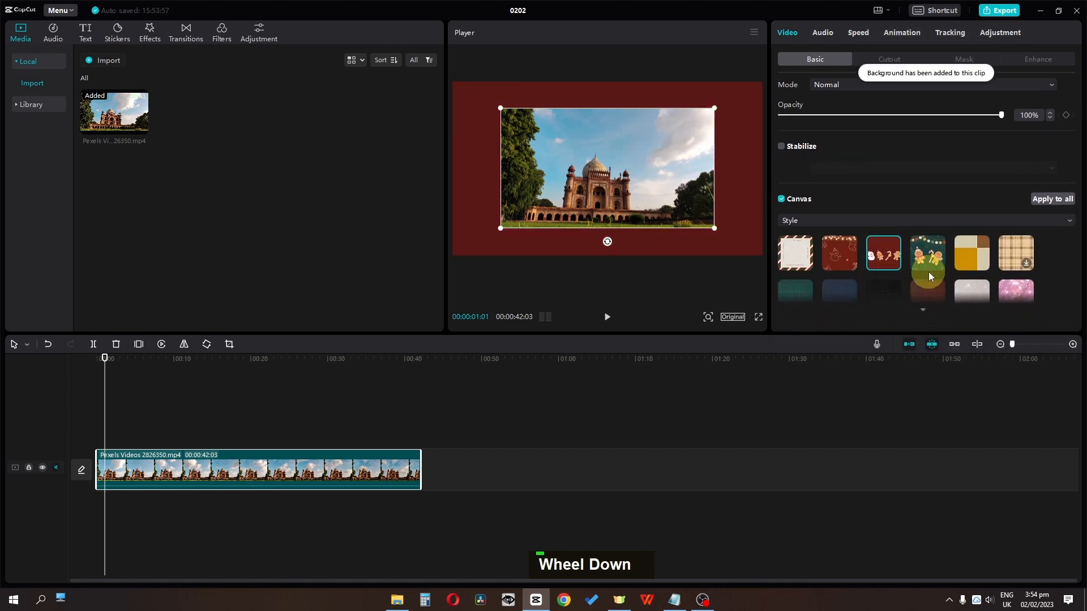
{"action": "left_click", "coordinate": [927, 252]}
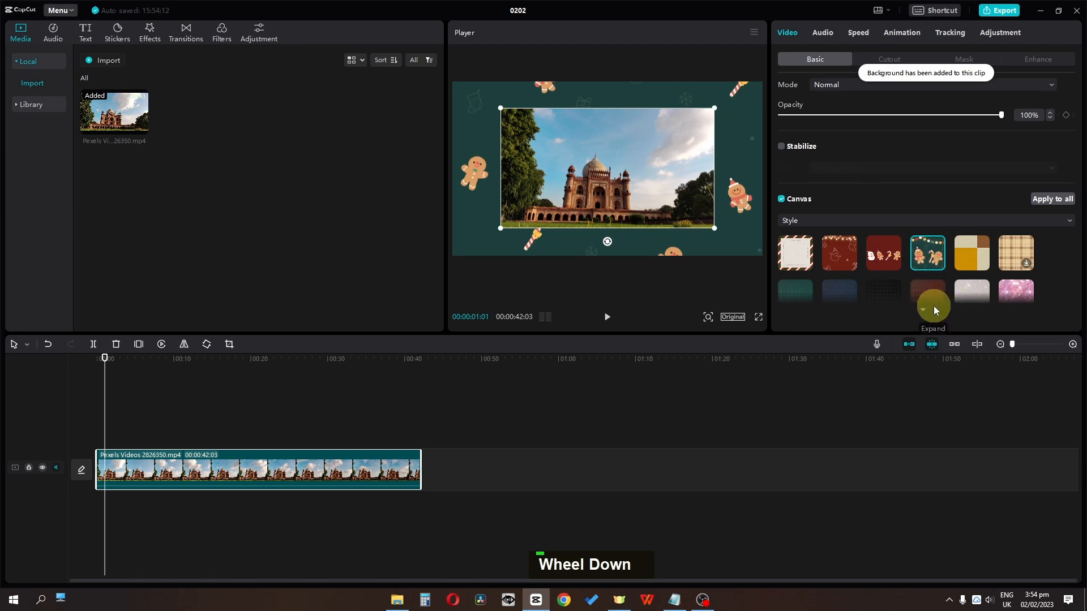
{"action": "scroll", "scroll_direction": "down", "scroll_amount": 3}
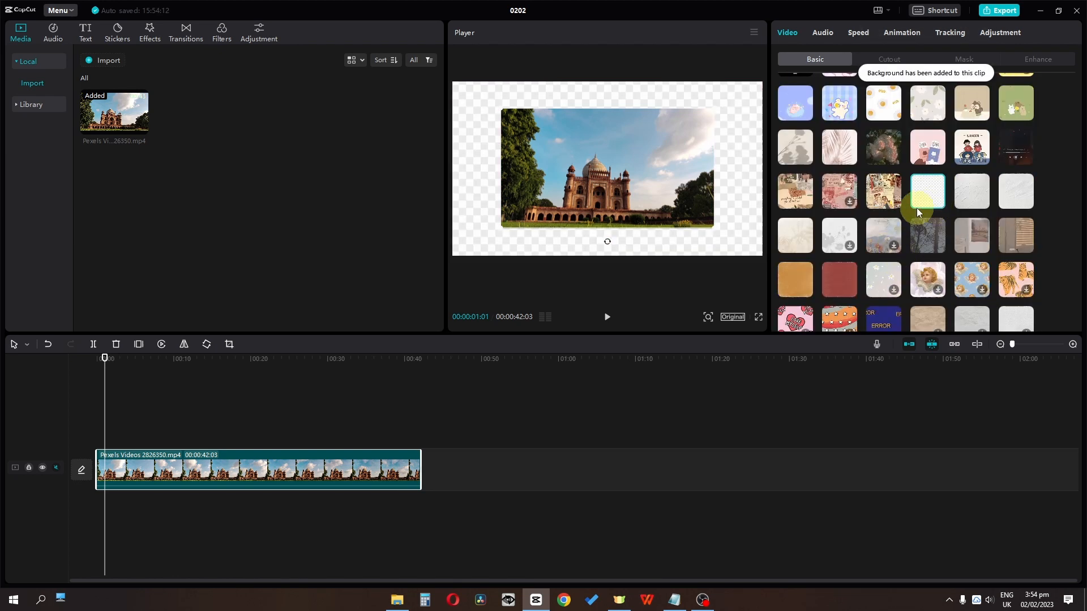
{"action": "key", "text": "space"}
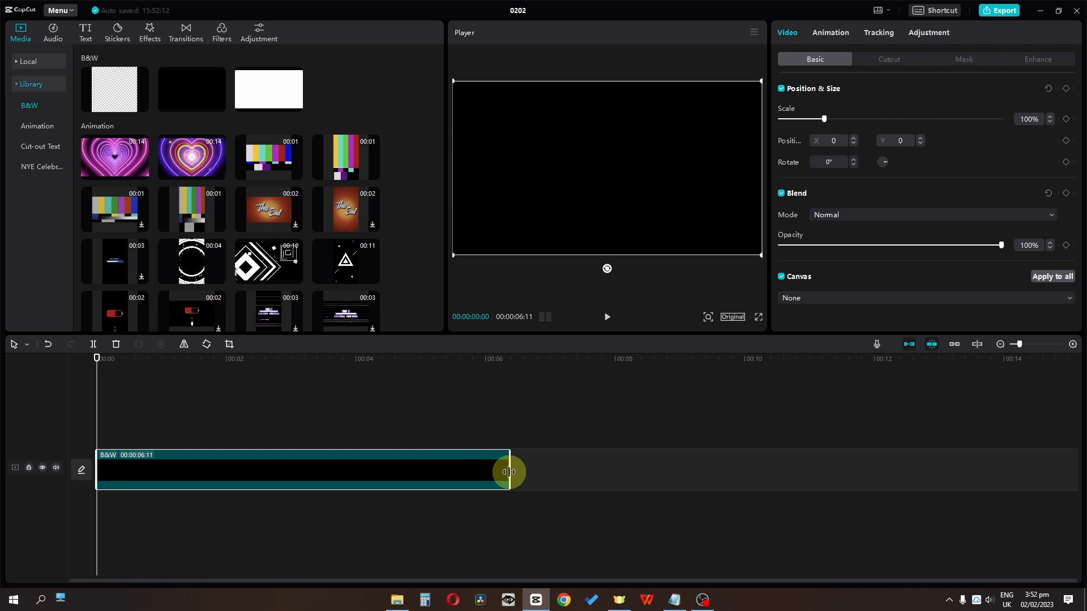
Play back the 00:00:06:11 black screen clip from the B&W library.
{"action": "key", "text": "space"}
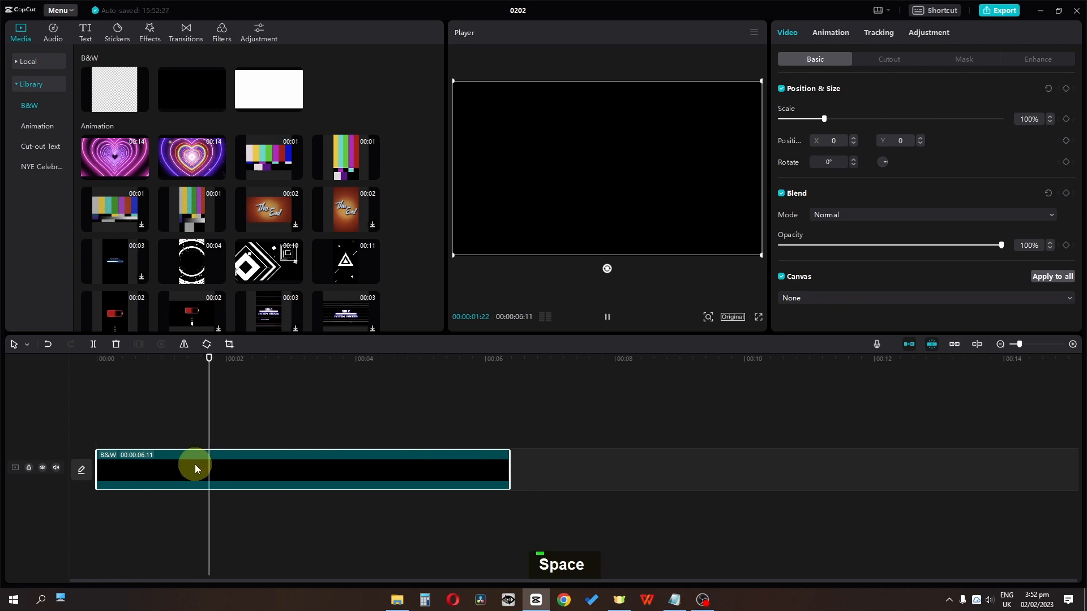